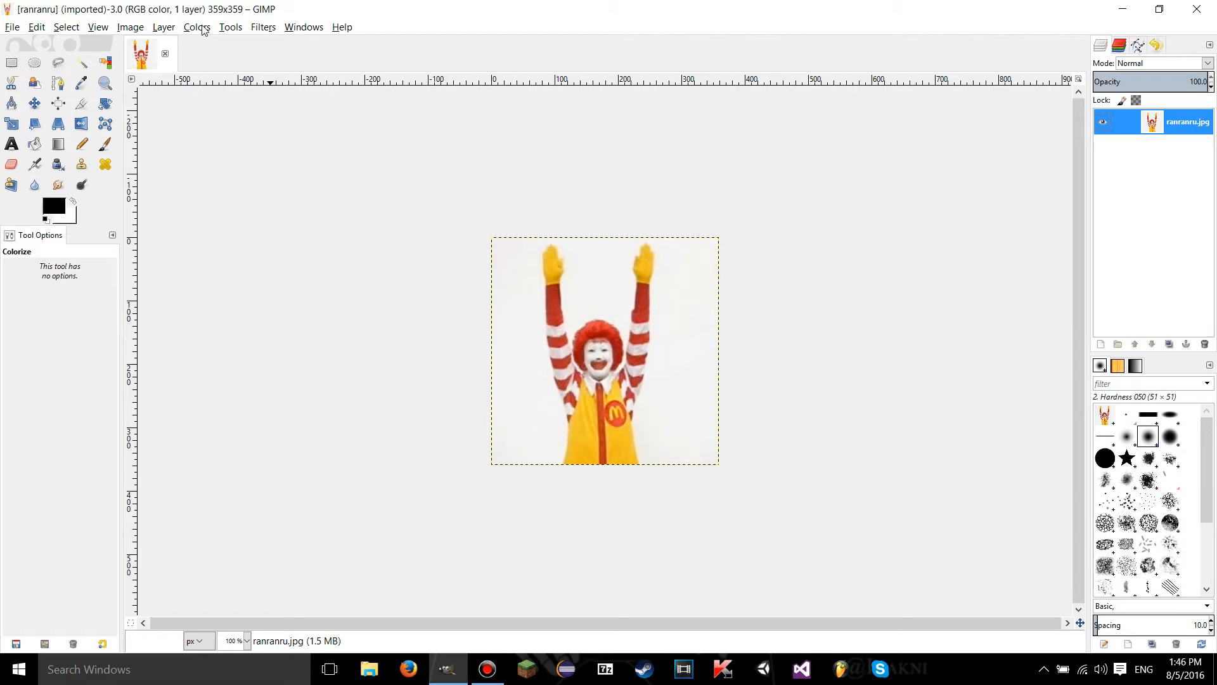
- Open the Colorize tool from the Colors menu, showing the default cyan-tinted preview
{"action": "left_click", "coordinate": [198, 27]}
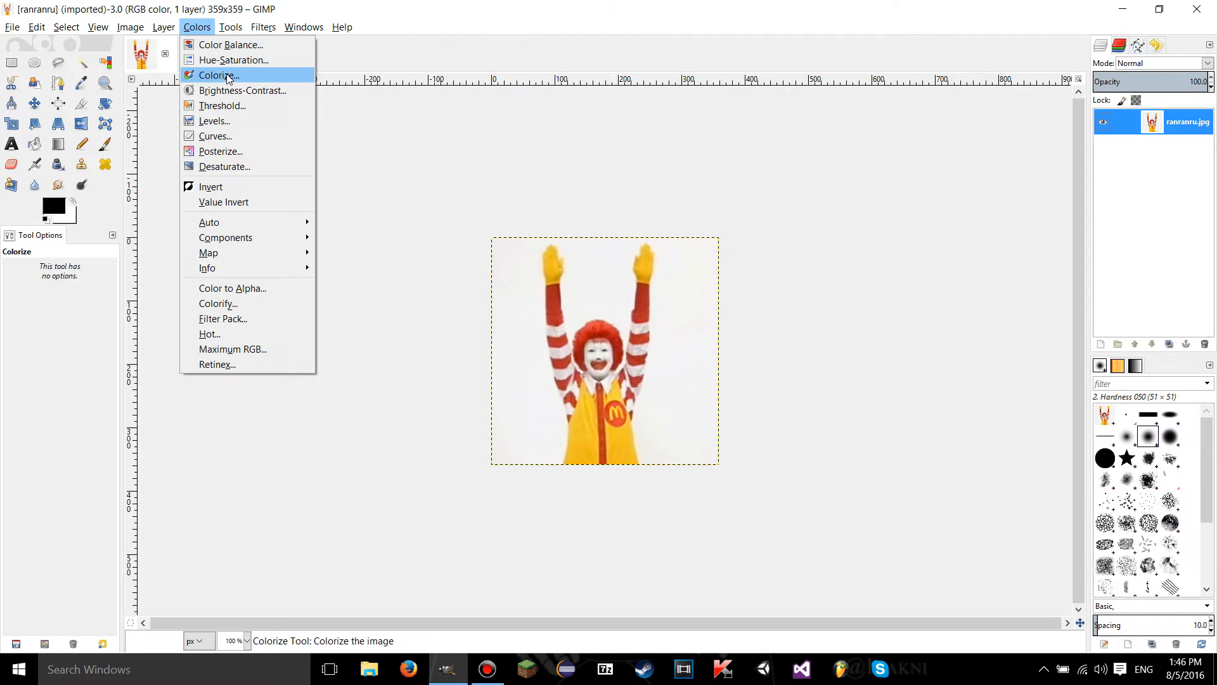
{"action": "left_click", "coordinate": [218, 75]}
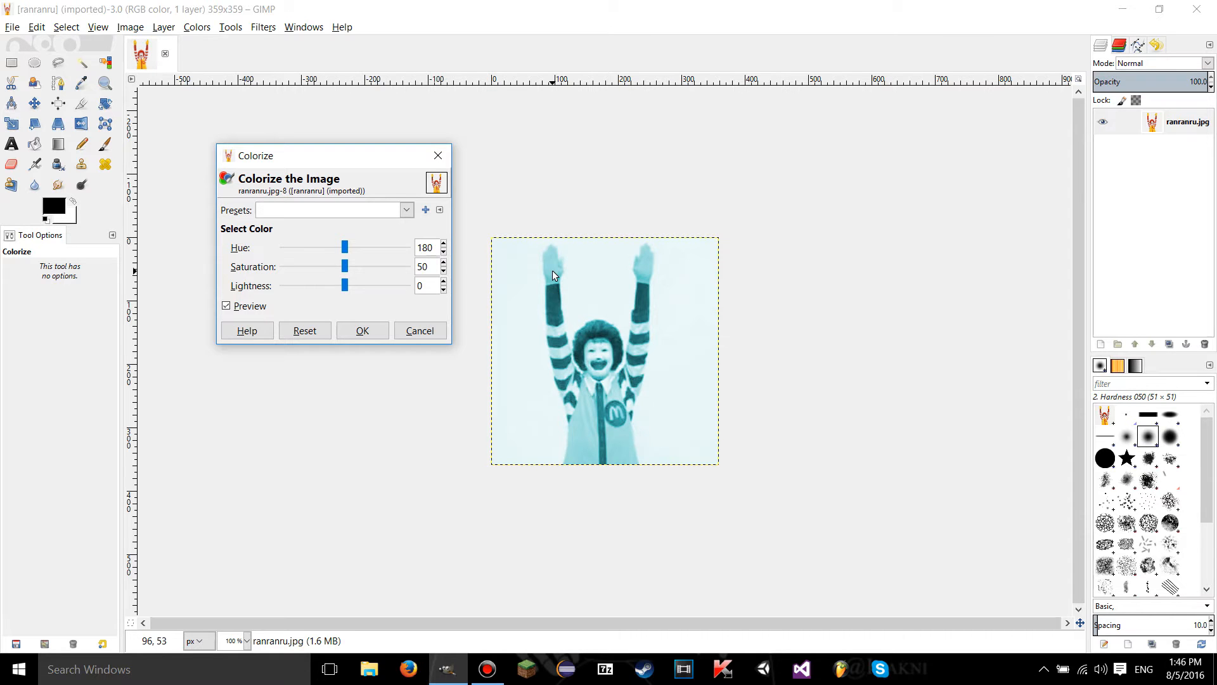
{"action": "mouse_move", "coordinate": [531, 300]}
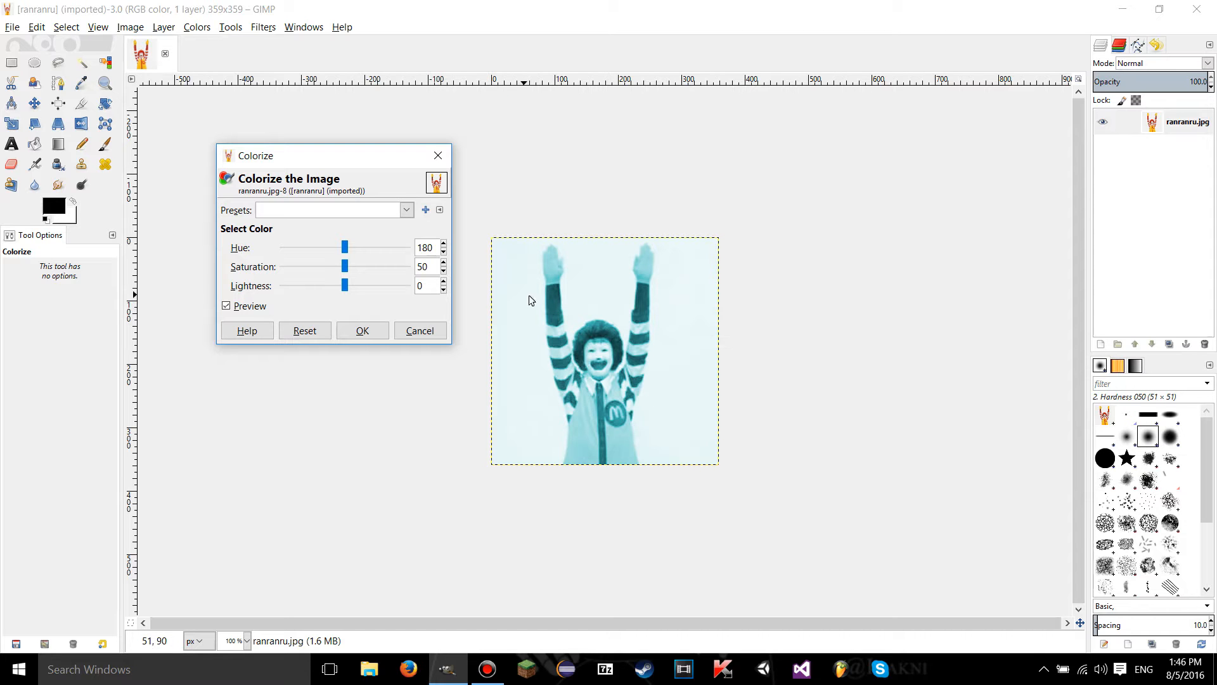
{"action": "mouse_move", "coordinate": [625, 298]}
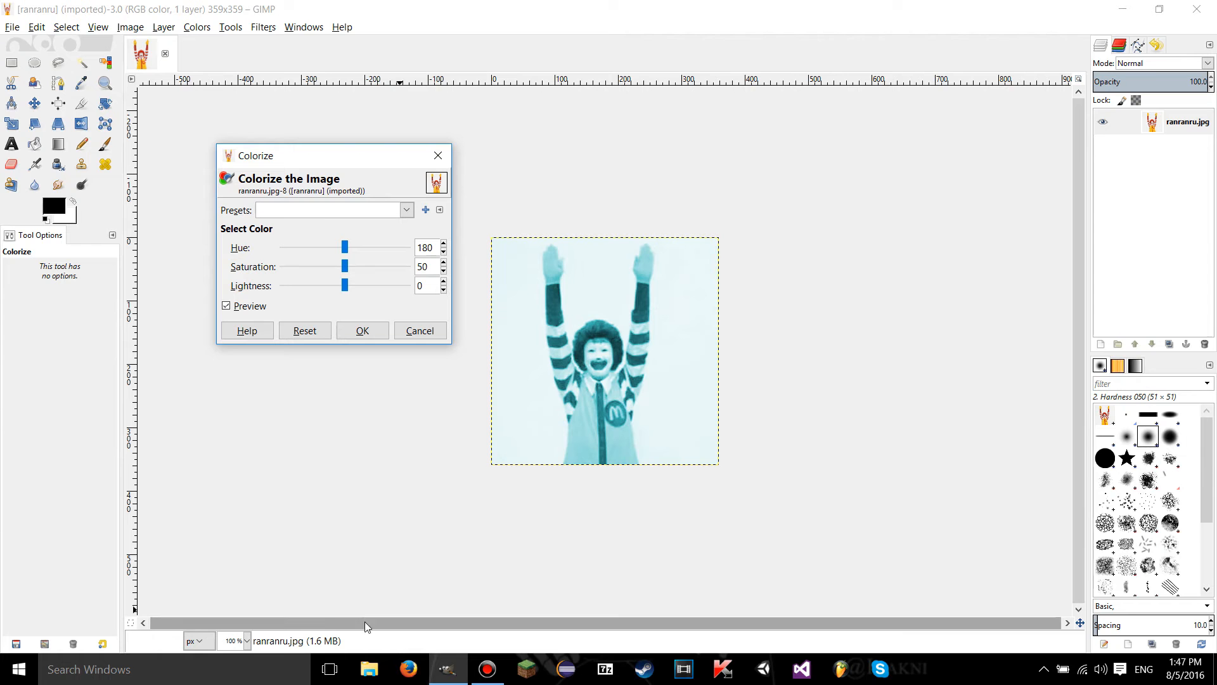
{"action": "left_click_drag", "start_coordinate": [334, 155], "coordinate": [343, 156]}
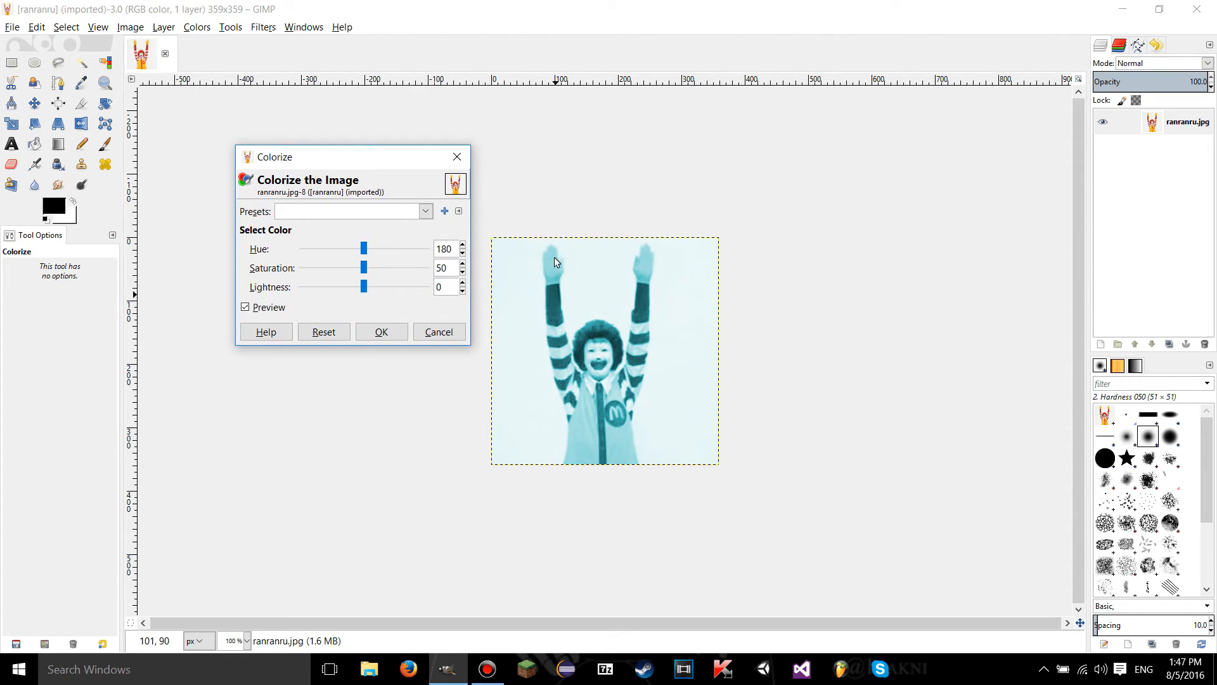
{"action": "mouse_move", "coordinate": [564, 352]}
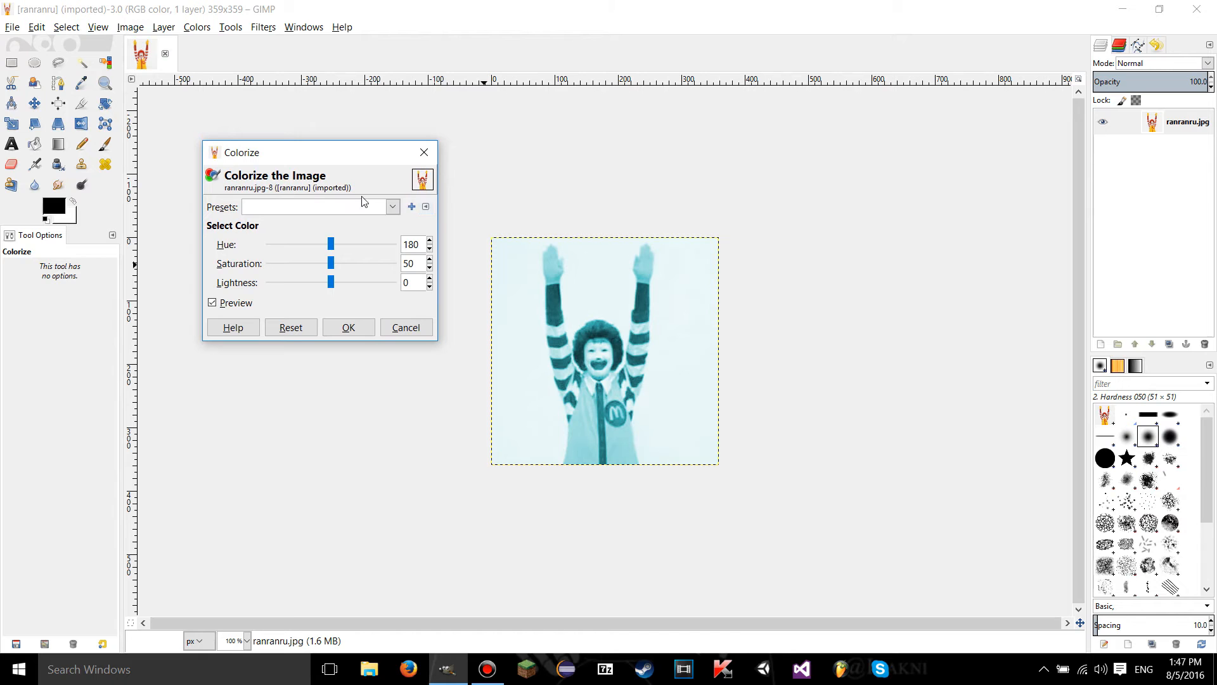
{"action": "mouse_move", "coordinate": [381, 169]}
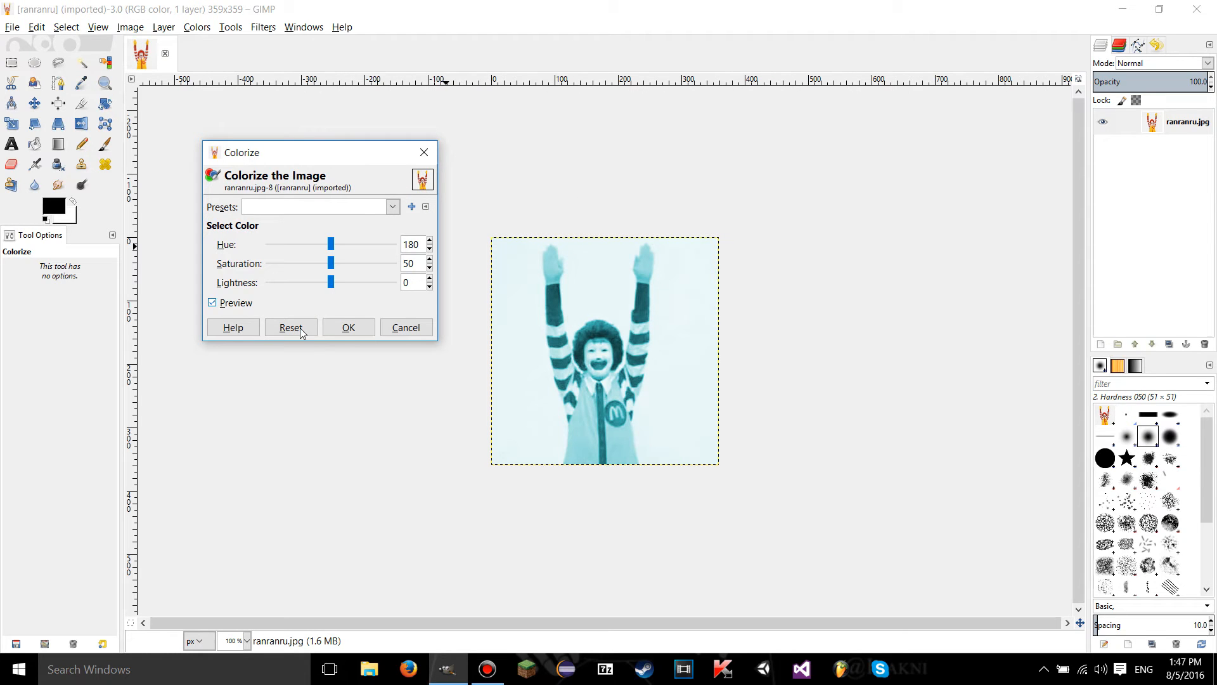
{"action": "left_click", "coordinate": [212, 302]}
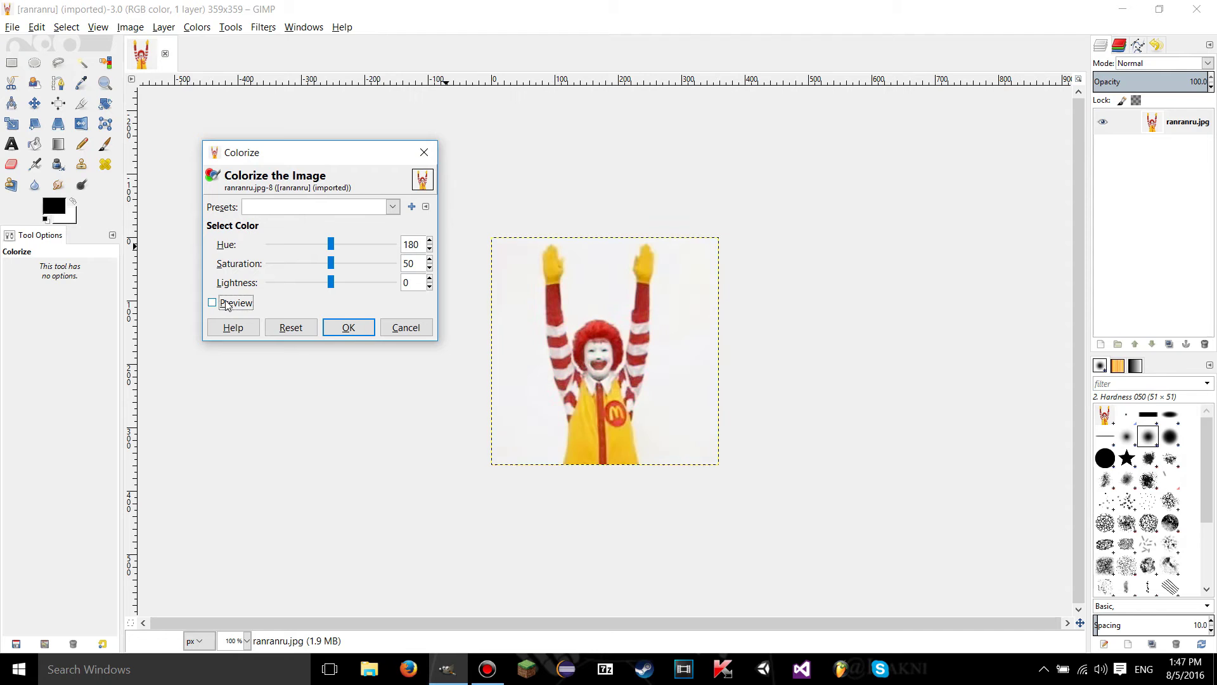
{"action": "left_click", "coordinate": [212, 303]}
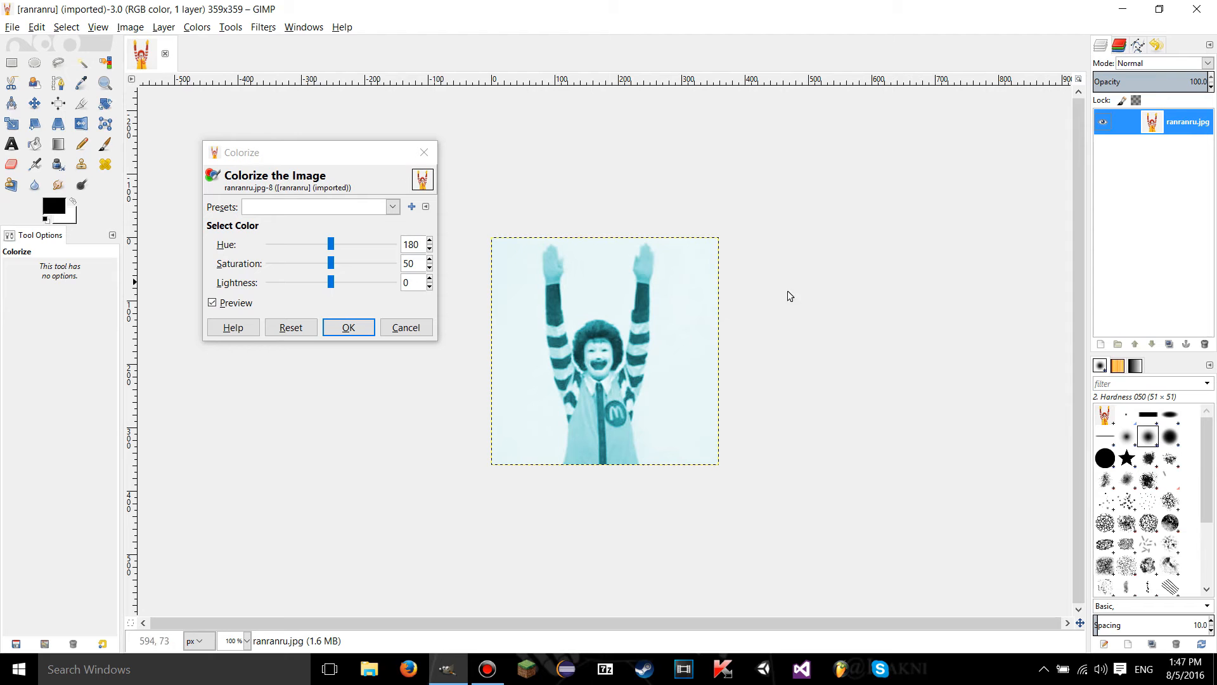
{"action": "mouse_move", "coordinate": [670, 289]}
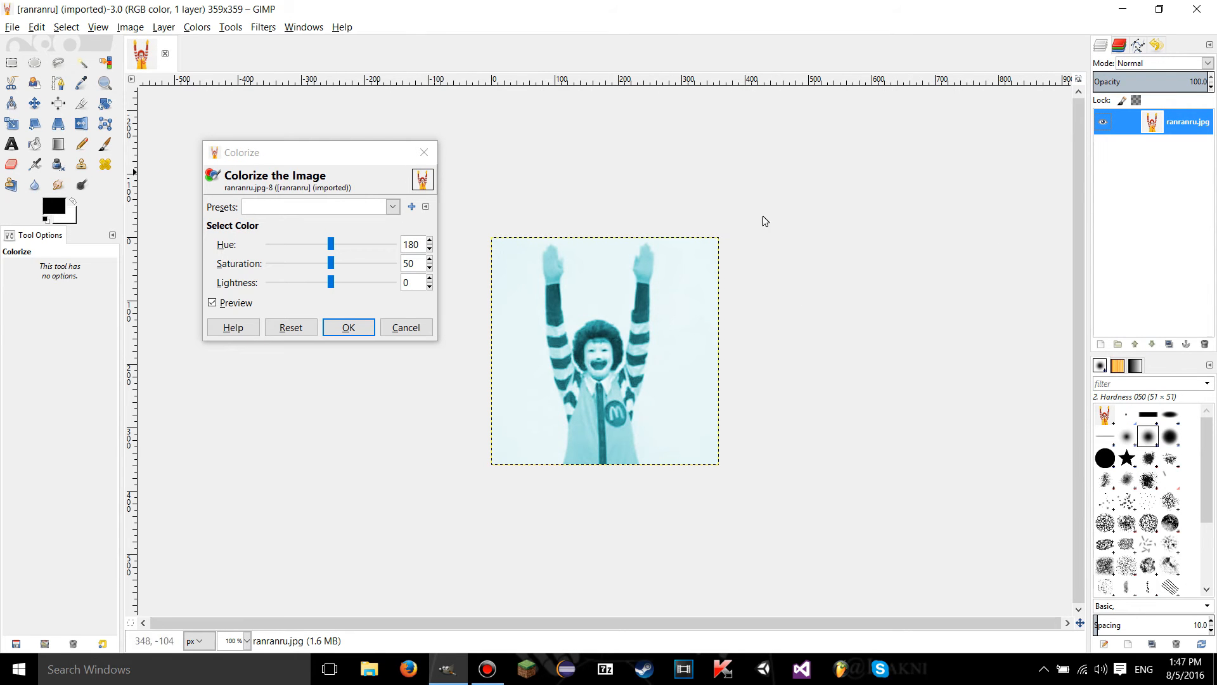
{"action": "mouse_move", "coordinate": [618, 321]}
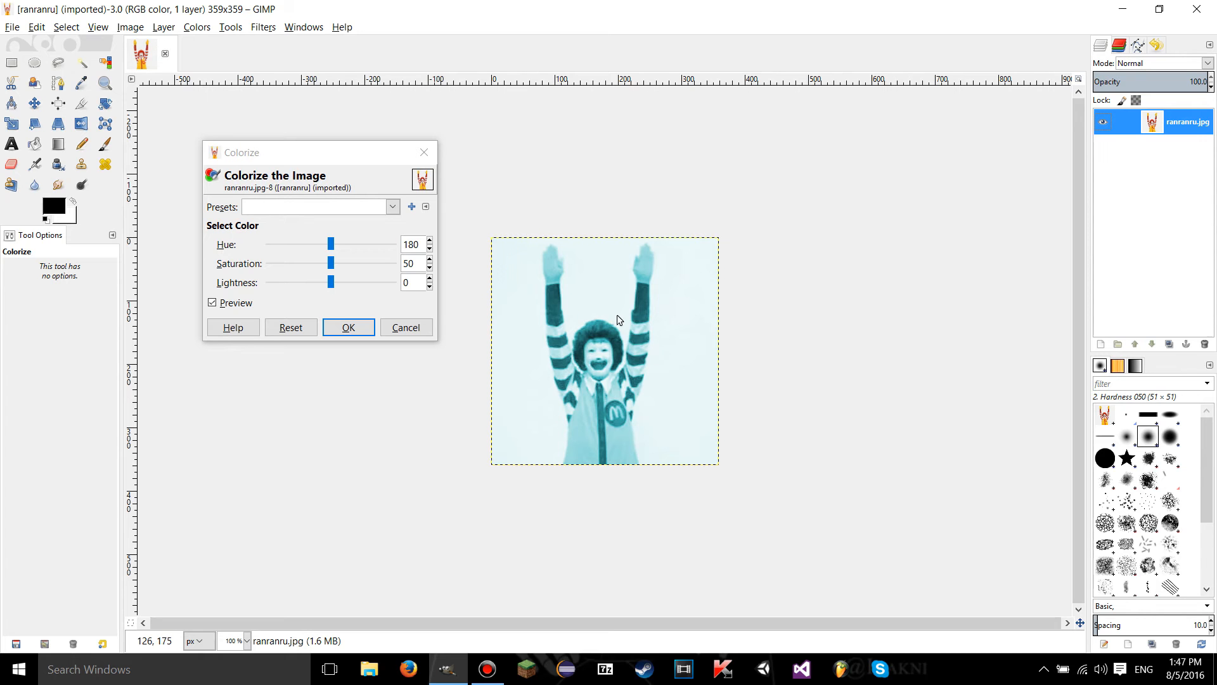
{"action": "mouse_move", "coordinate": [515, 291]}
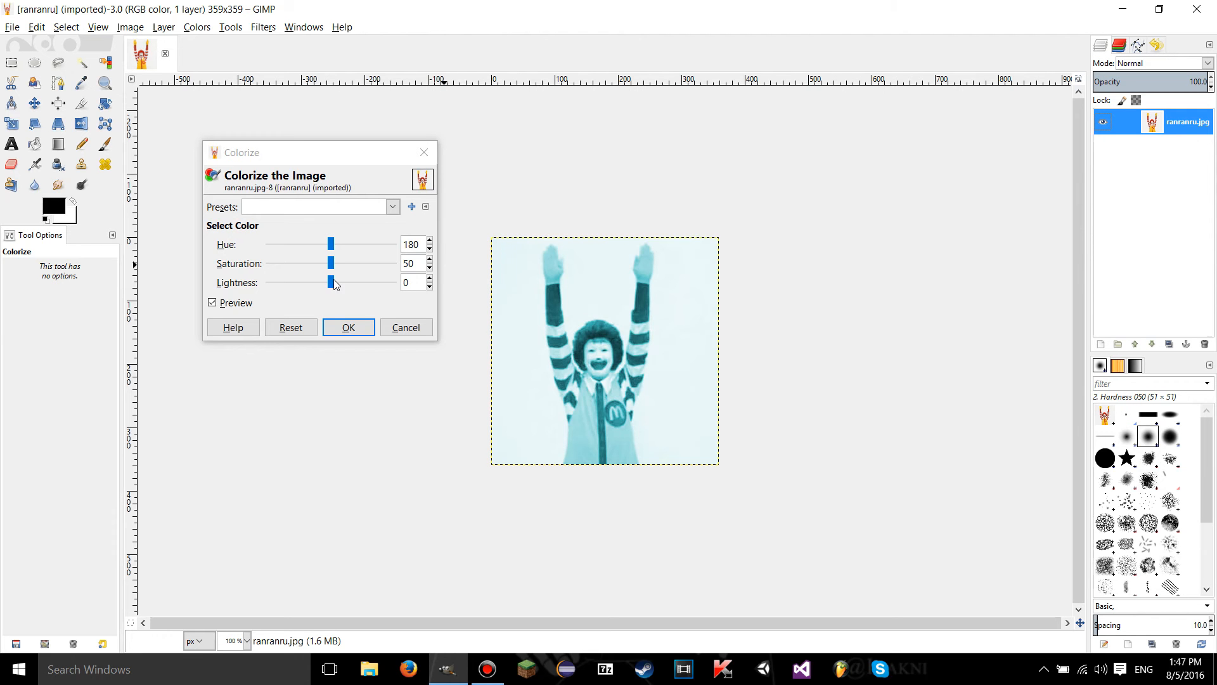
- Darken the tint, then try saturation 2 and 100, ending at 0 for a grey preview
{"action": "left_click_drag", "start_coordinate": [335, 281], "coordinate": [304, 282]}
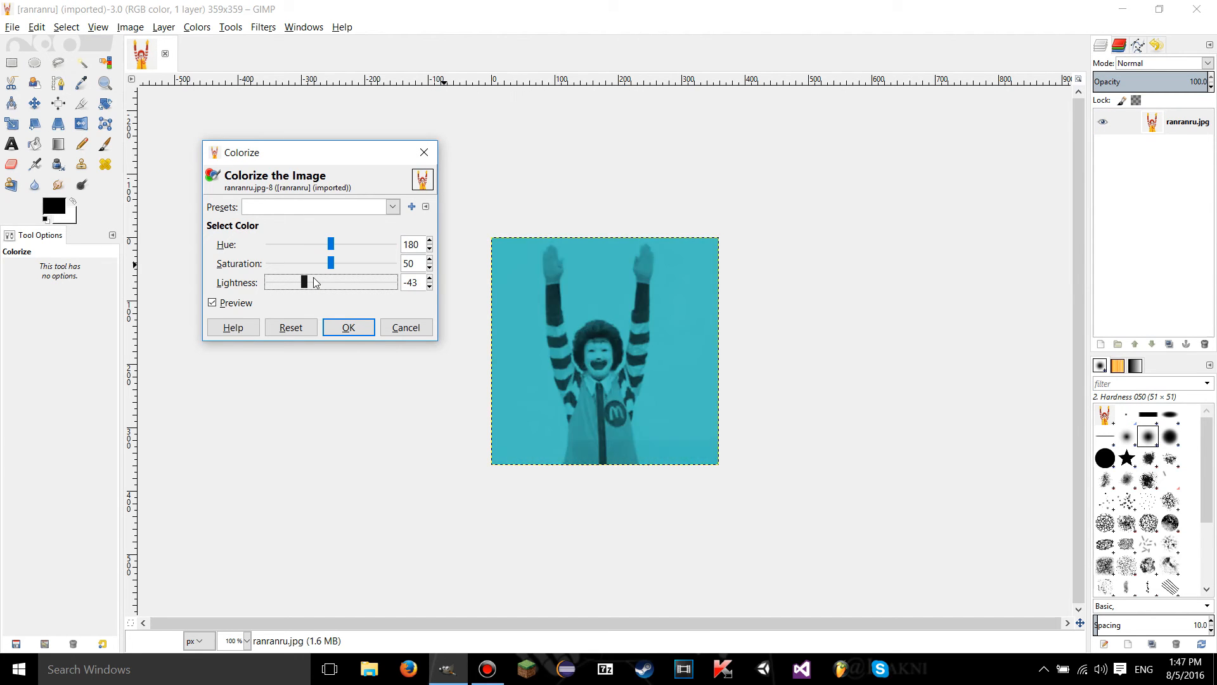
{"action": "left_click_drag", "start_coordinate": [304, 281], "coordinate": [306, 282]}
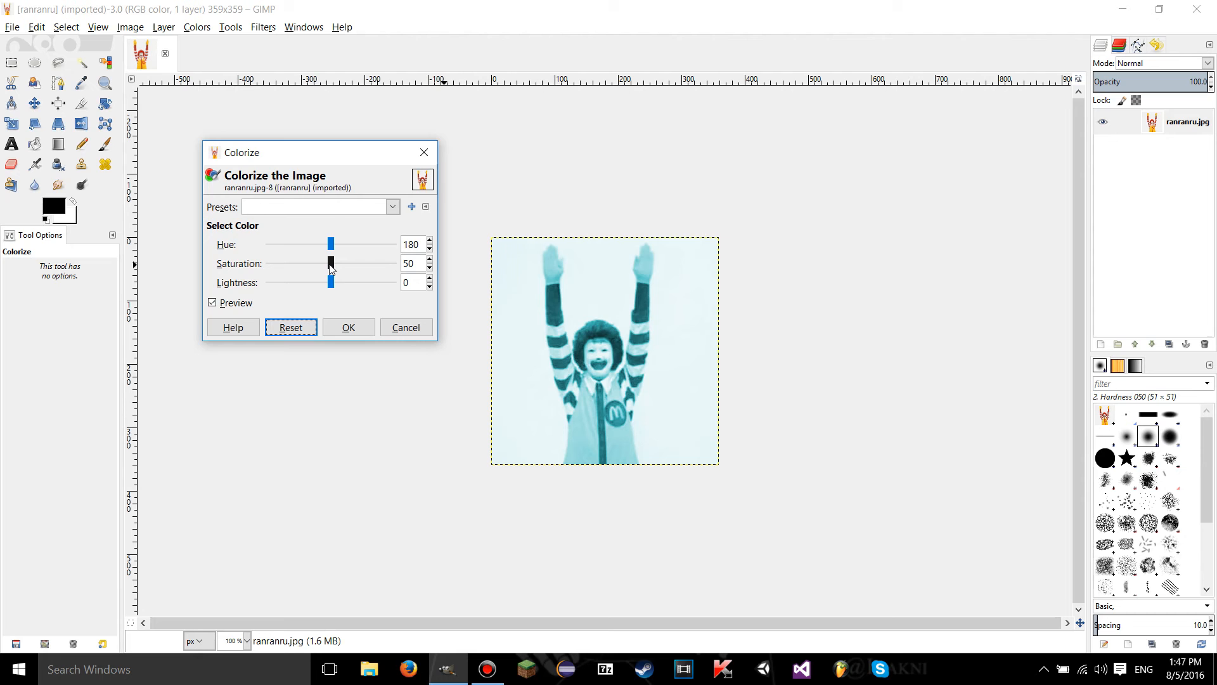
{"action": "left_click_drag", "start_coordinate": [332, 263], "coordinate": [269, 263]}
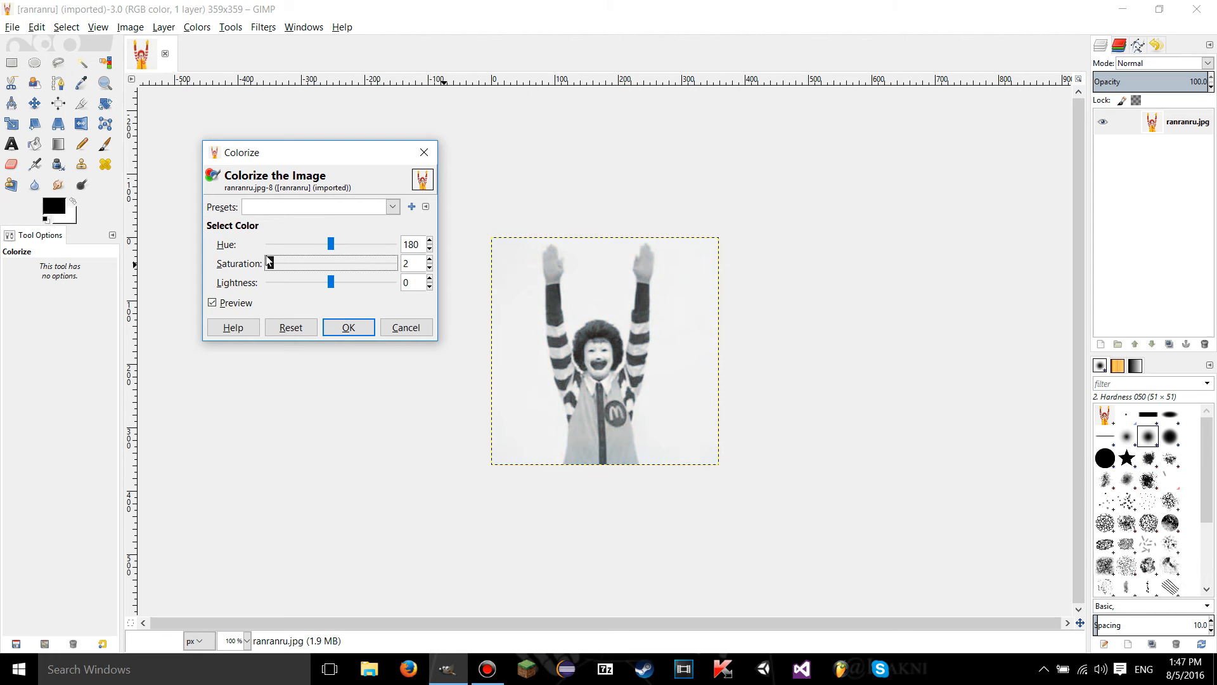
{"action": "left_click_drag", "start_coordinate": [270, 263], "coordinate": [392, 262]}
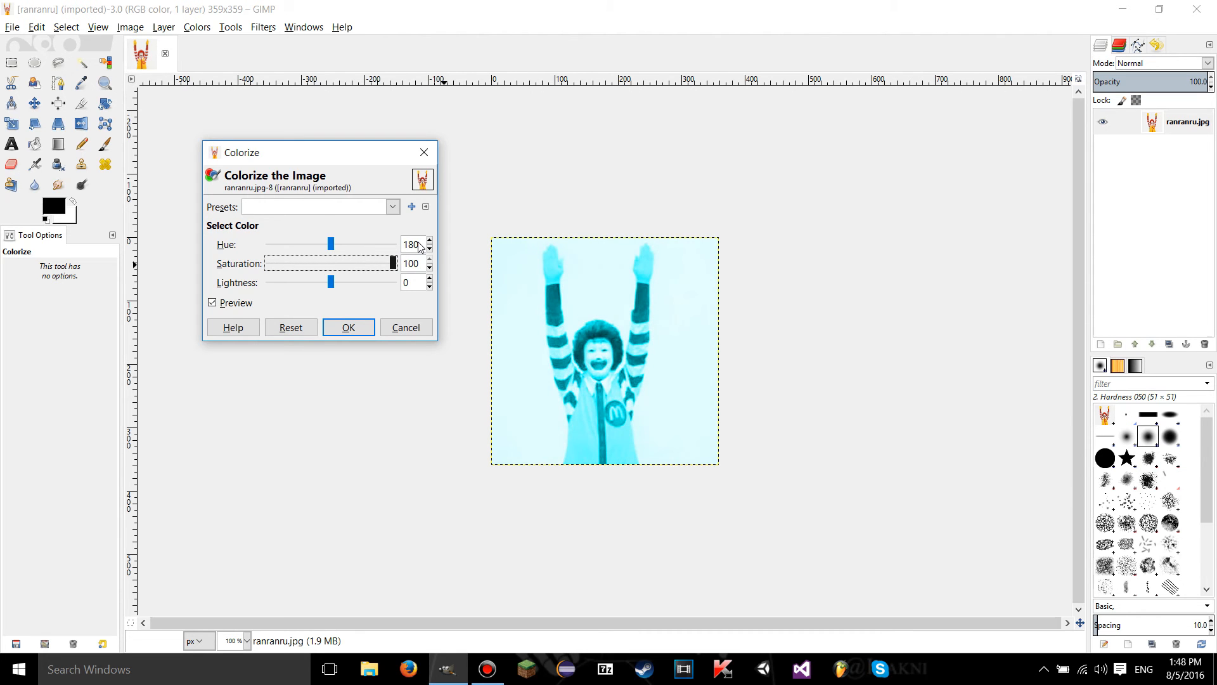
{"action": "left_click_drag", "start_coordinate": [395, 263], "coordinate": [386, 263]}
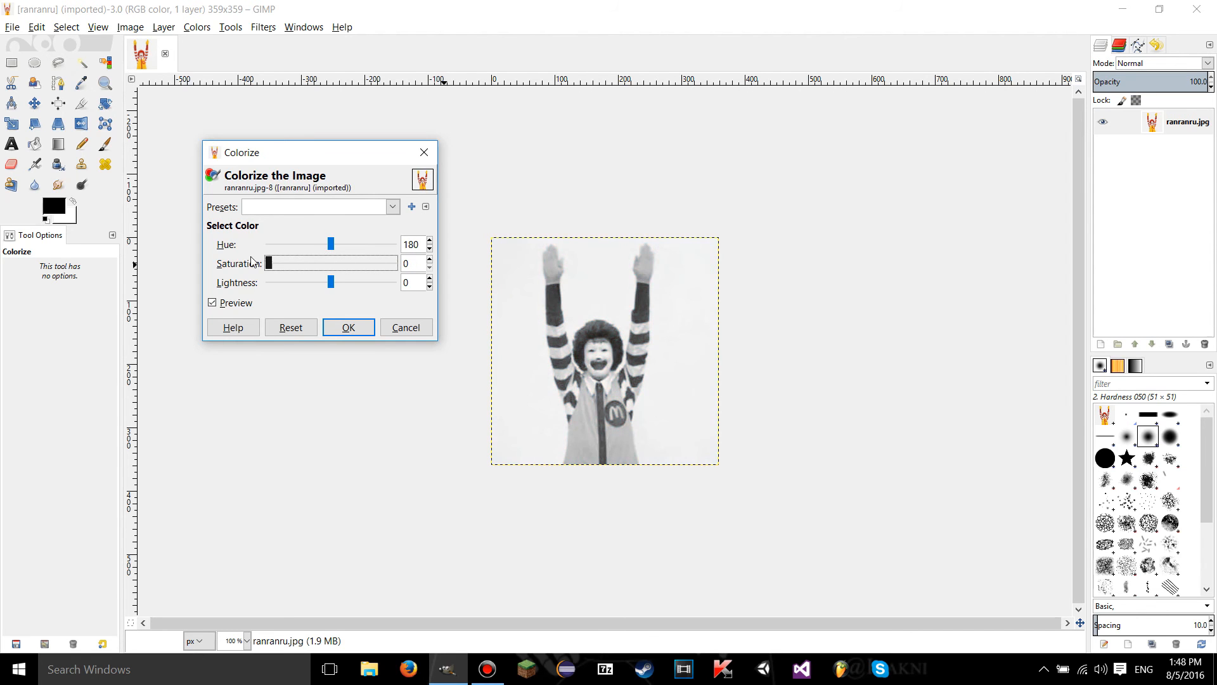
- Restore mid saturation and sweep hue through blue, pink, red, green and magenta to orange 33
{"action": "left_click_drag", "start_coordinate": [268, 263], "coordinate": [332, 263]}
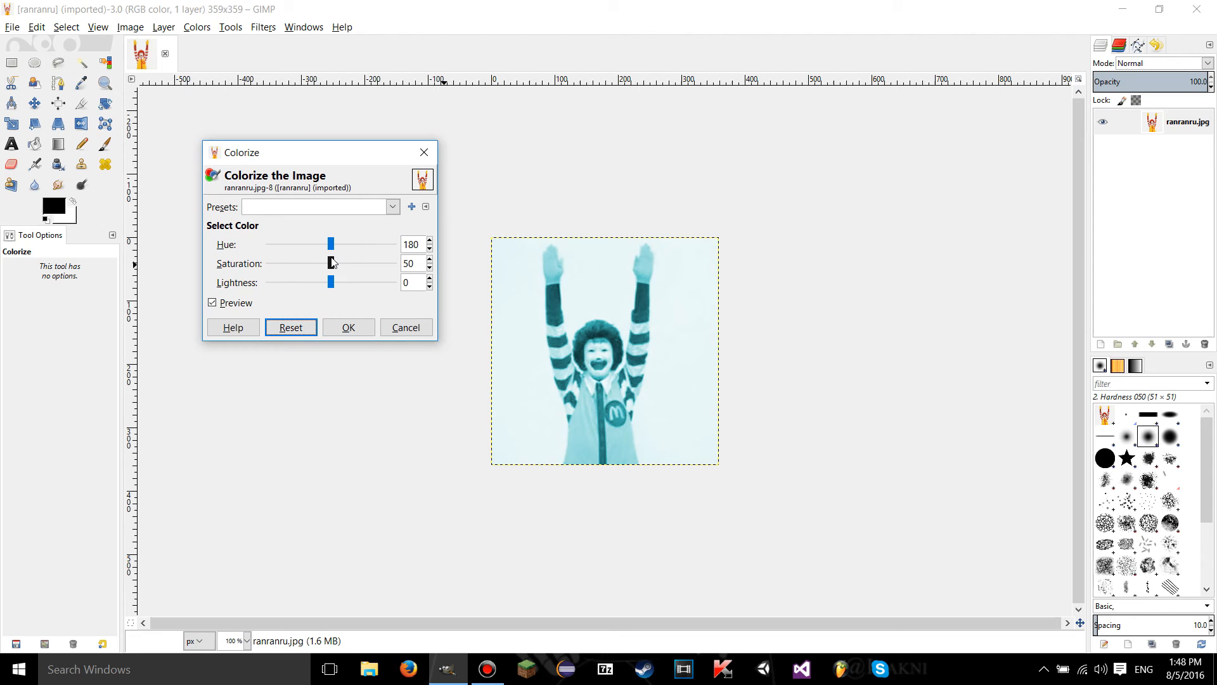
{"action": "left_click_drag", "start_coordinate": [332, 244], "coordinate": [344, 243]}
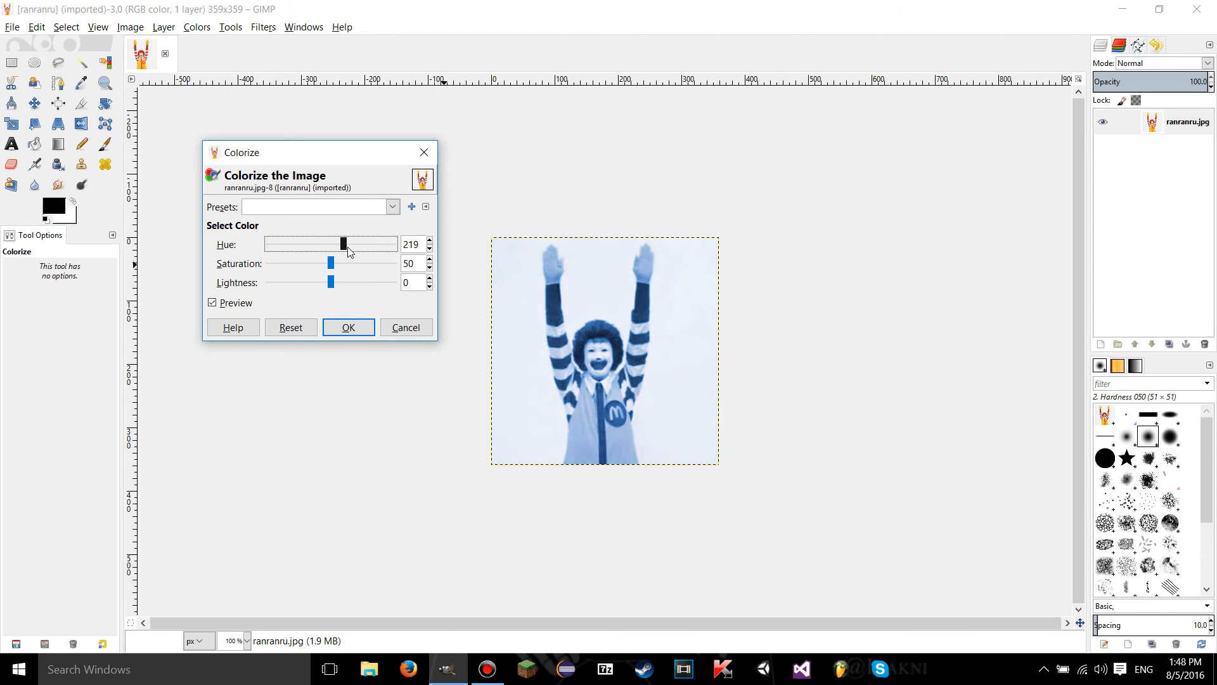
{"action": "left_click_drag", "start_coordinate": [343, 244], "coordinate": [388, 243]}
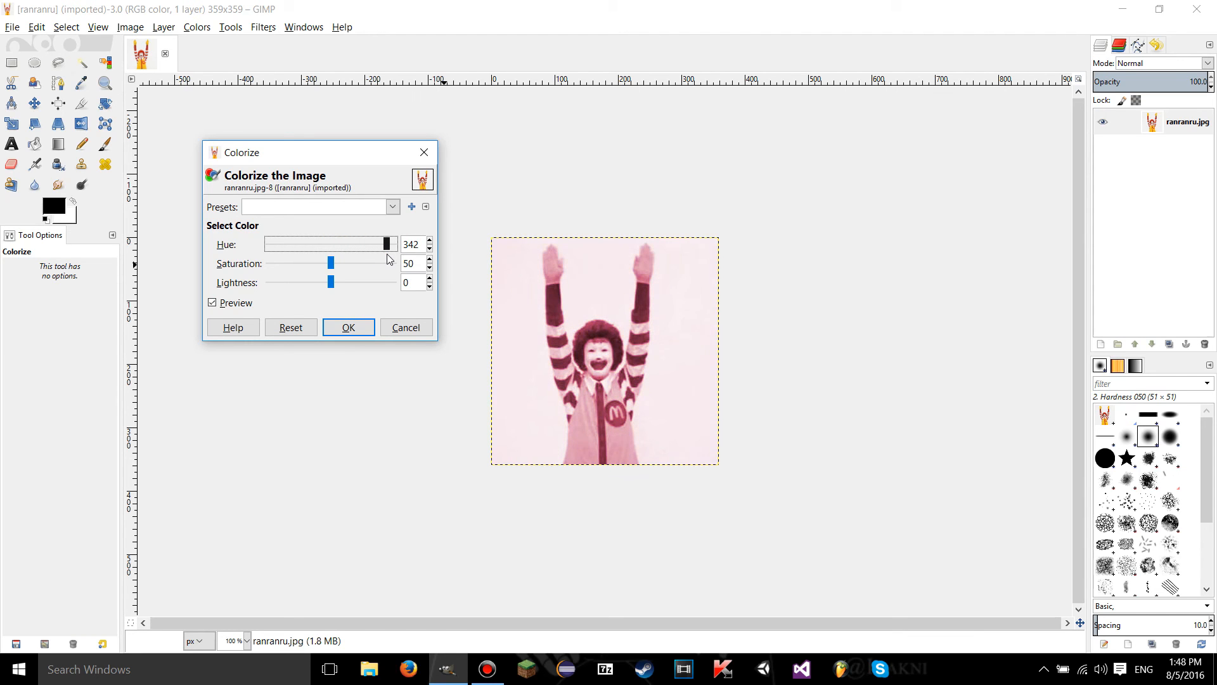
{"action": "left_click_drag", "start_coordinate": [370, 243], "coordinate": [391, 243]}
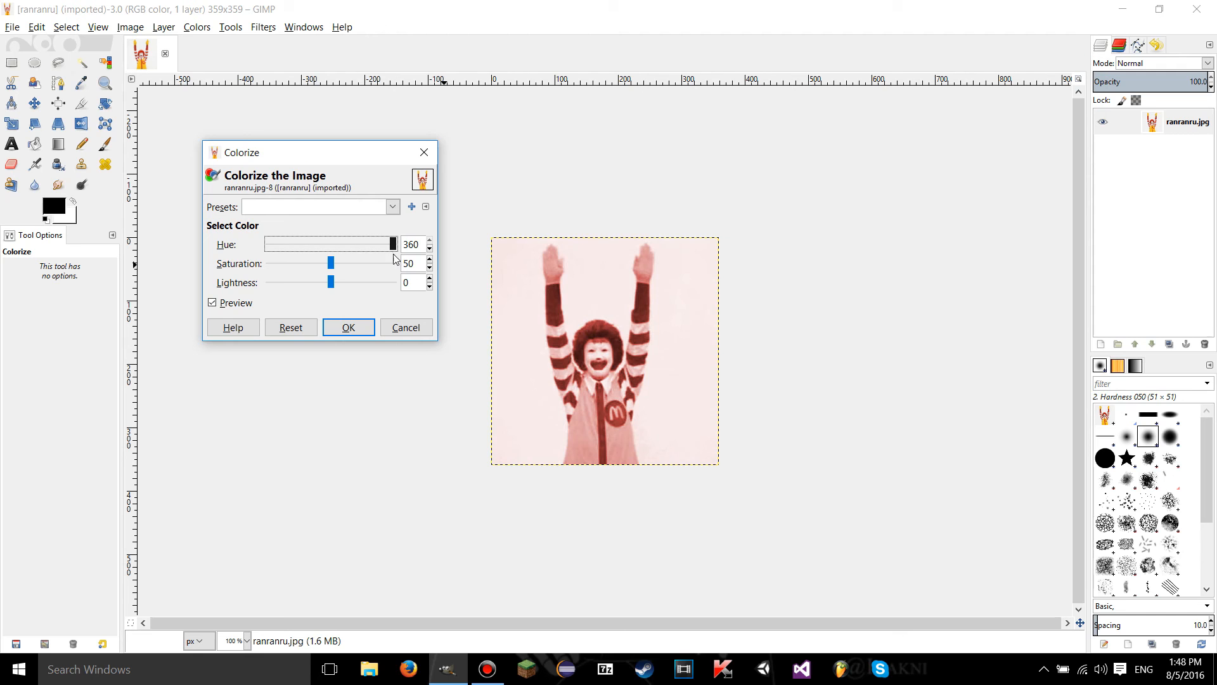
{"action": "left_click_drag", "start_coordinate": [390, 242], "coordinate": [301, 242]}
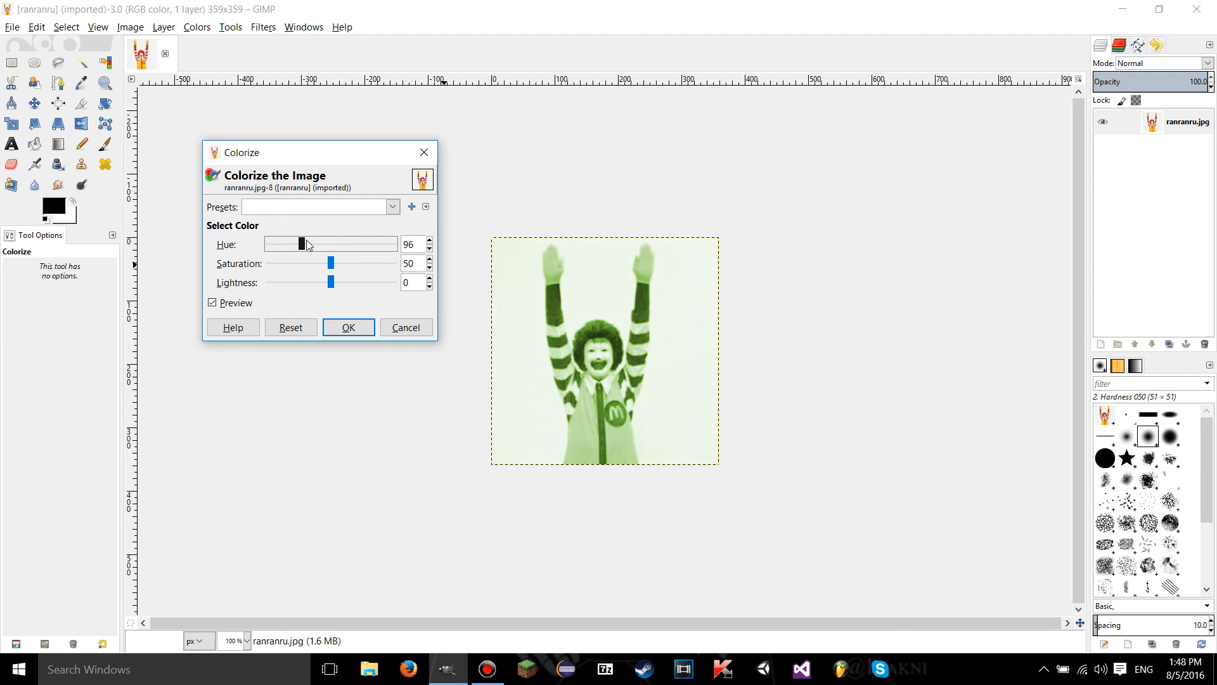
{"action": "left_click_drag", "start_coordinate": [301, 243], "coordinate": [383, 243]}
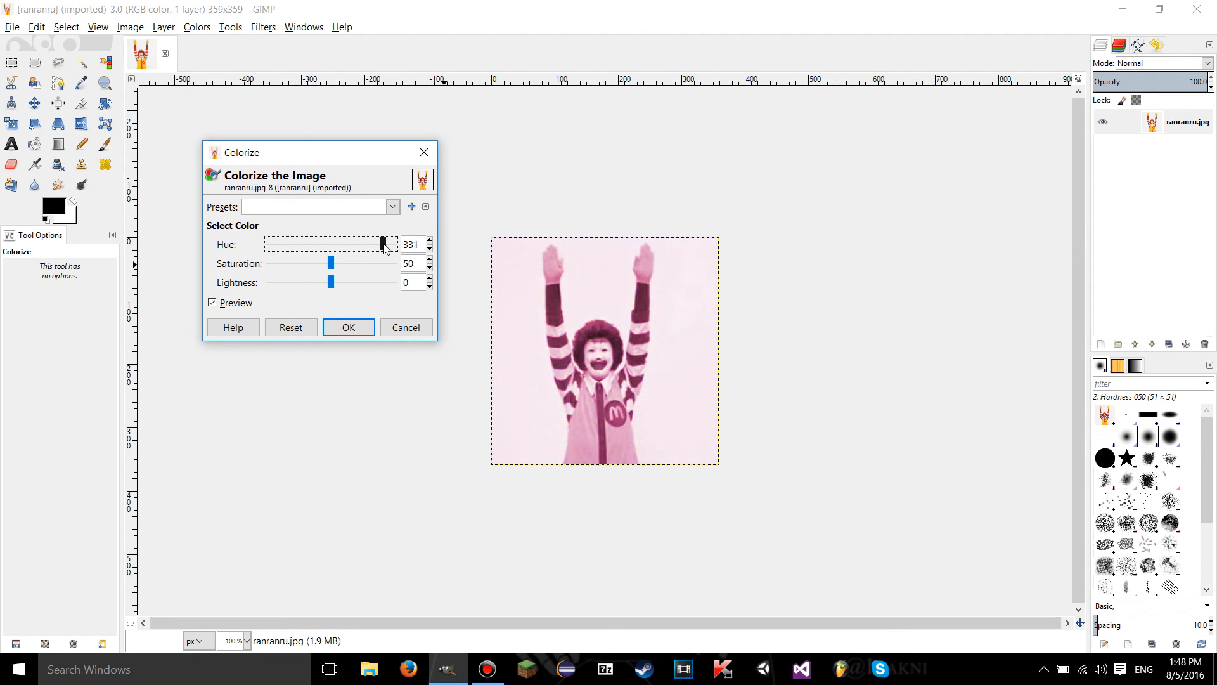
{"action": "left_click_drag", "start_coordinate": [381, 243], "coordinate": [279, 243]}
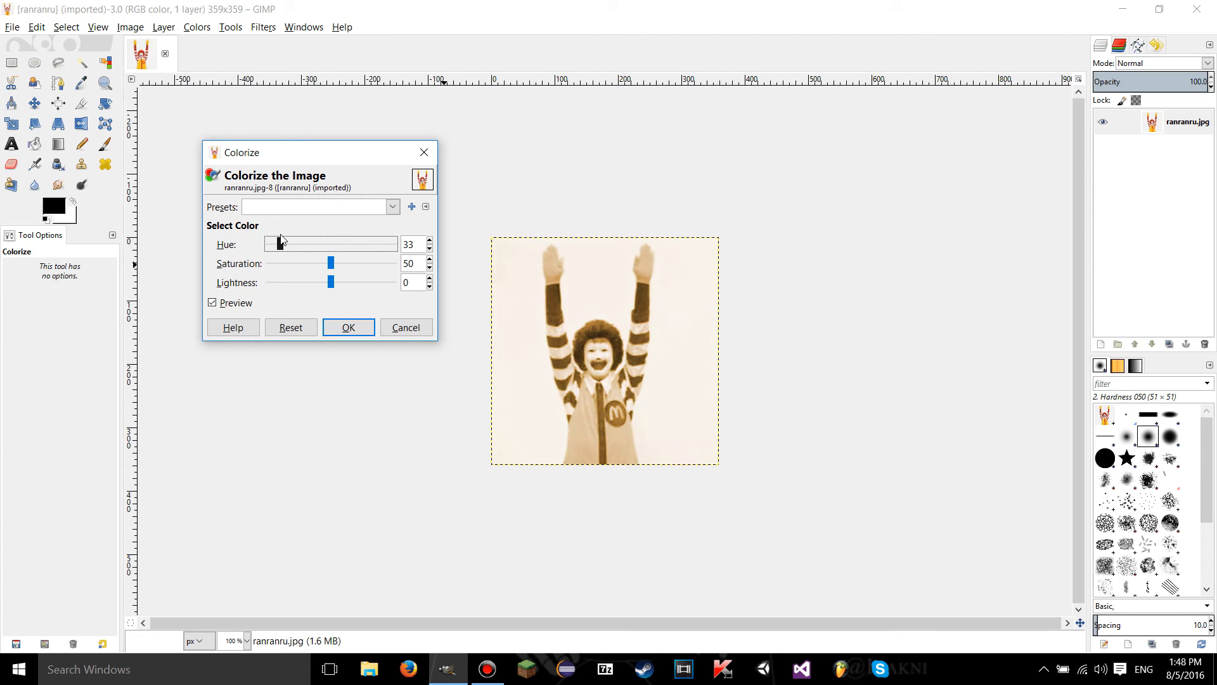
- Set saturation 67 and lightness 33, then apply the orange tint
{"action": "left_click_drag", "start_coordinate": [330, 263], "coordinate": [343, 263]}
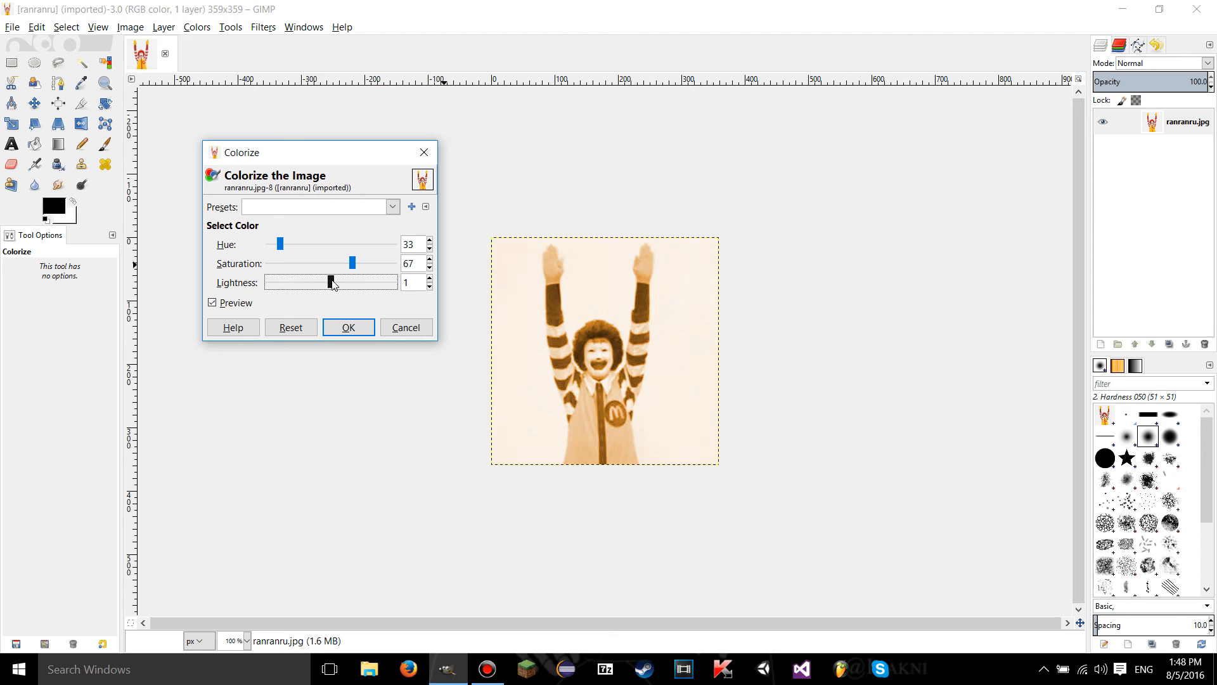
{"action": "left_click_drag", "start_coordinate": [329, 281], "coordinate": [349, 282]}
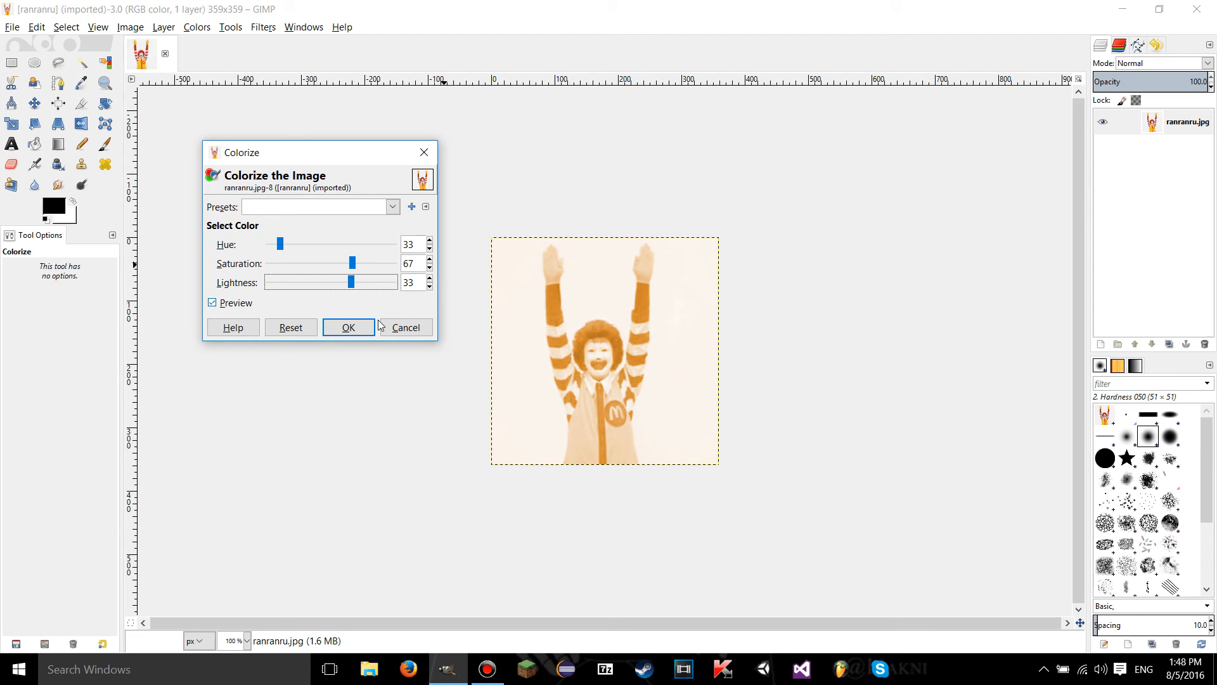
{"action": "mouse_move", "coordinate": [359, 327]}
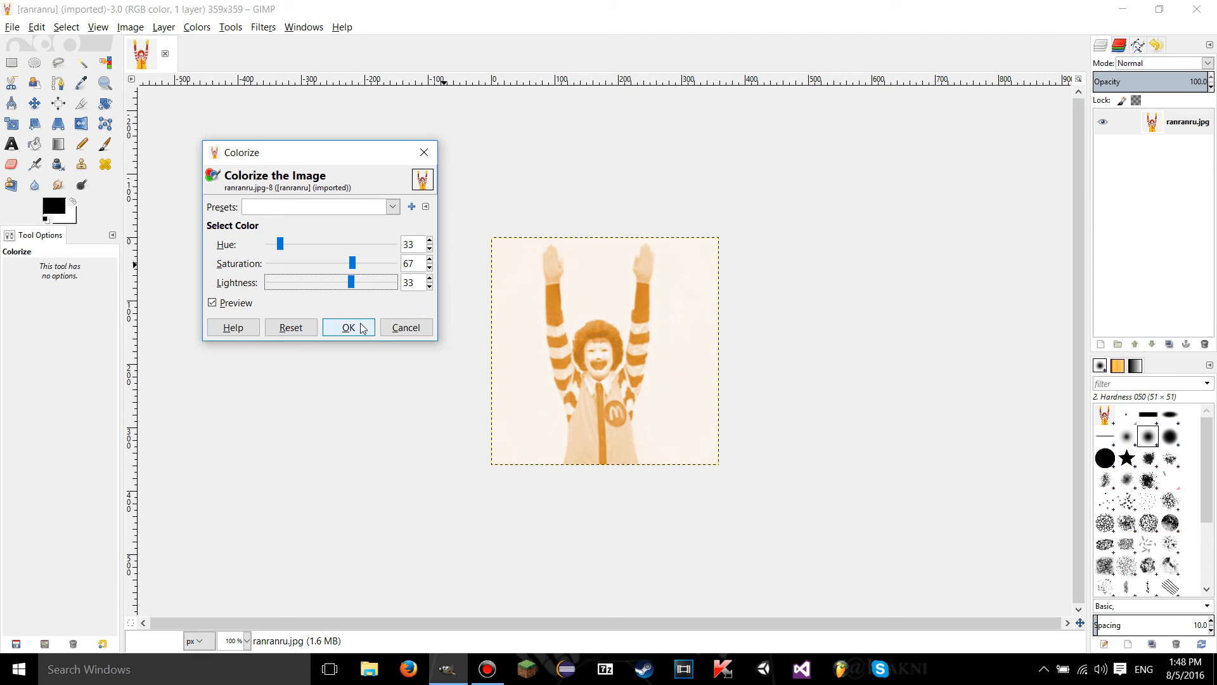
{"action": "left_click", "coordinate": [348, 327]}
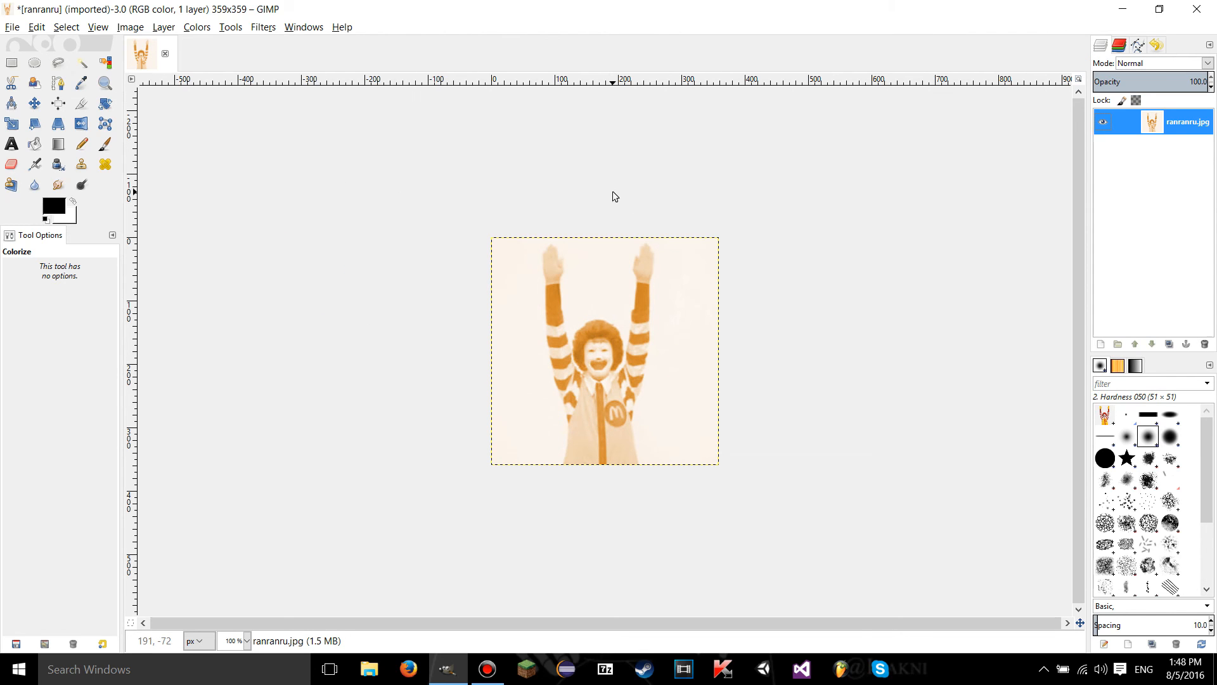